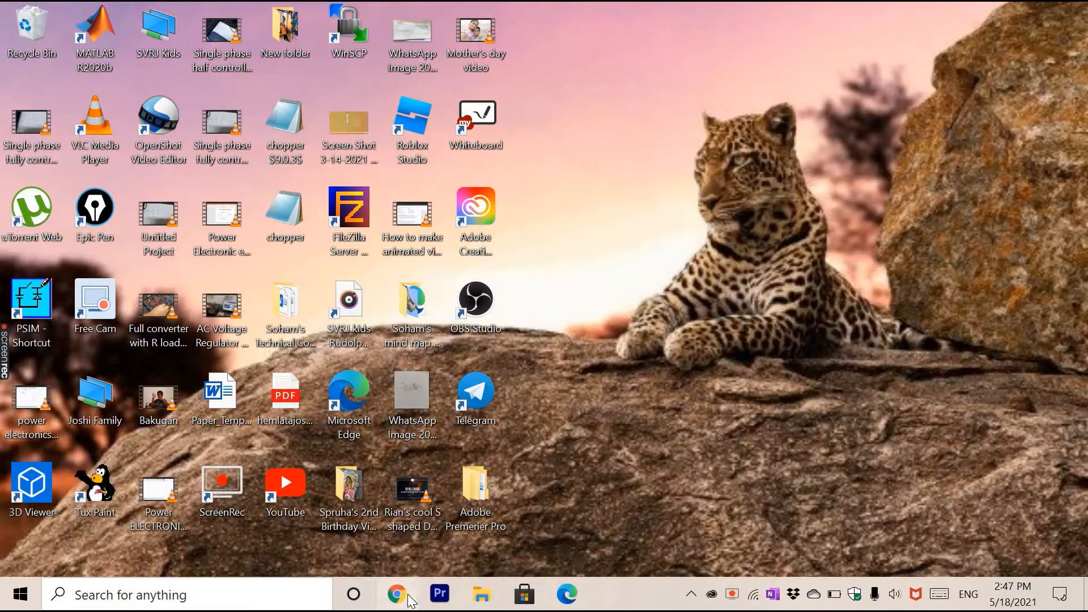
- Launch Chrome from the taskbar and maximize it to show the Google start page
{"action": "left_click", "coordinate": [397, 594]}
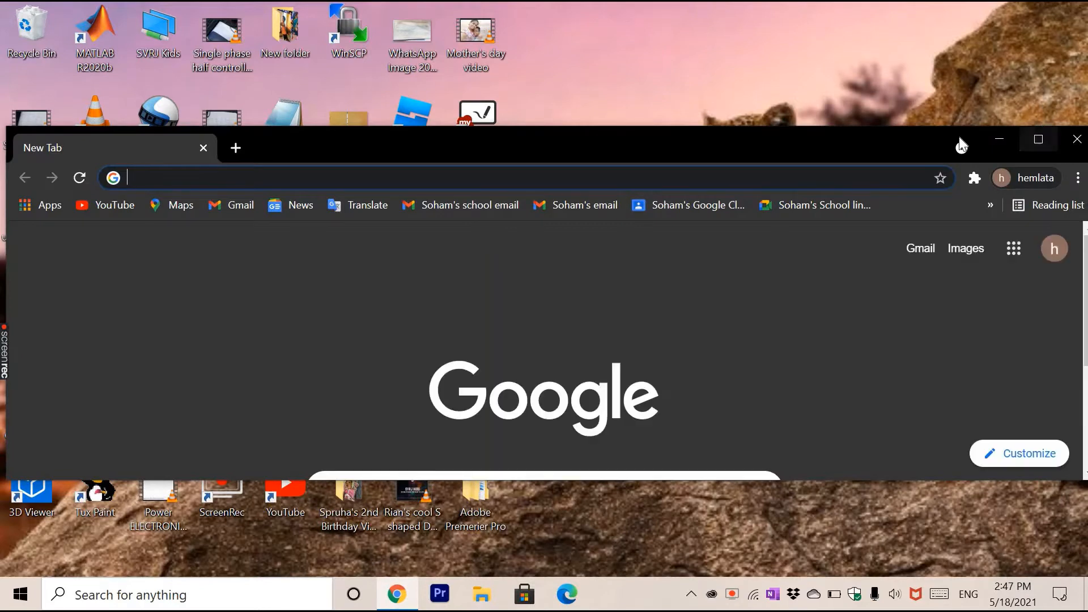
{"action": "left_click", "coordinate": [1038, 139]}
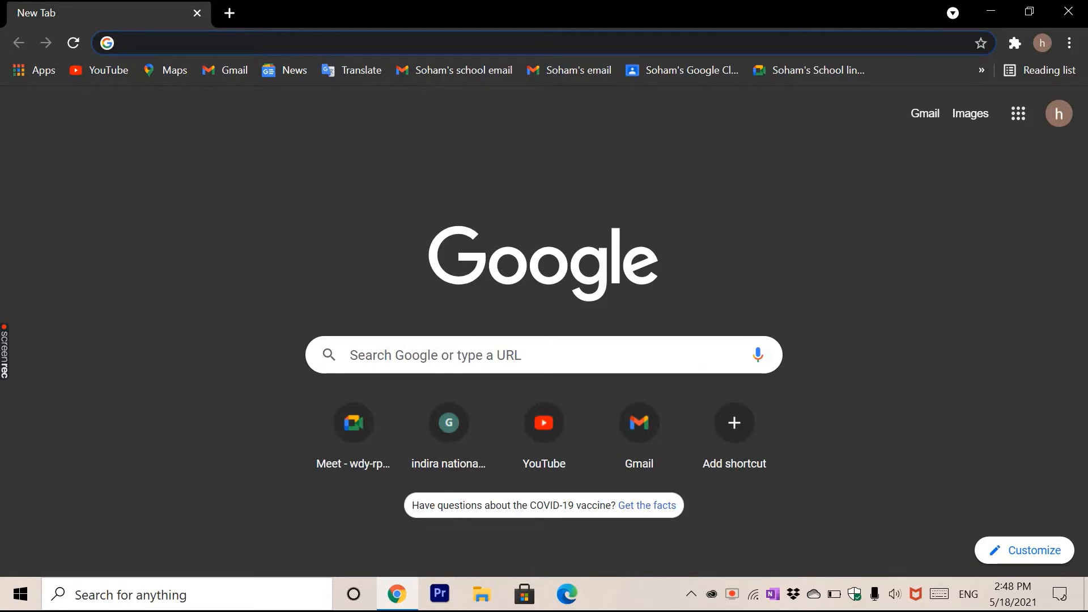
- Search Google for 'free cam latest version' and go to the freescreenrecording.com result
{"action": "type", "text": "Freec"}
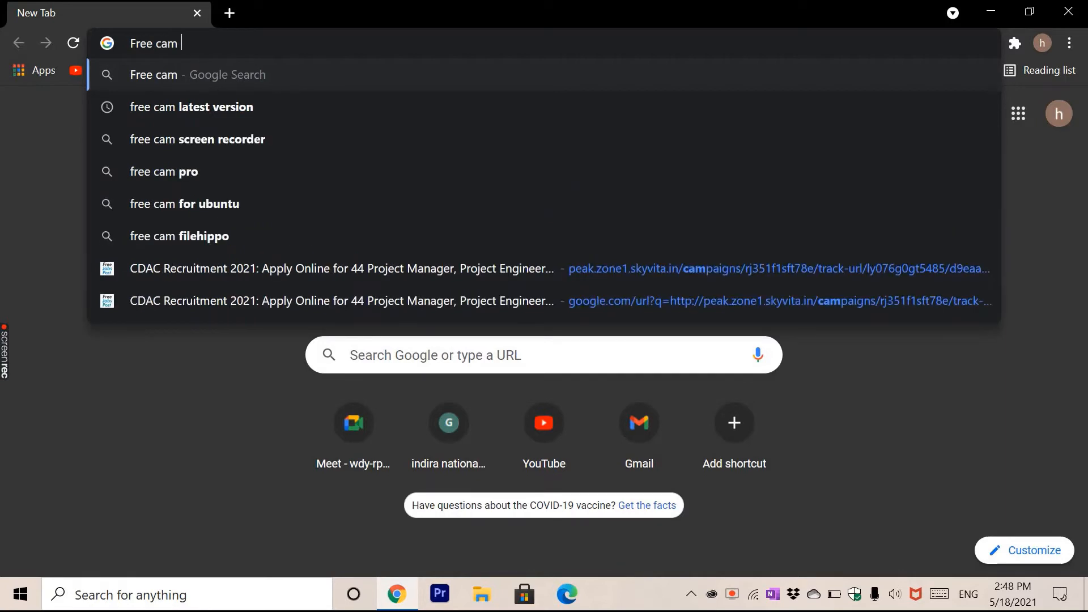
{"action": "left_click", "coordinate": [192, 106]}
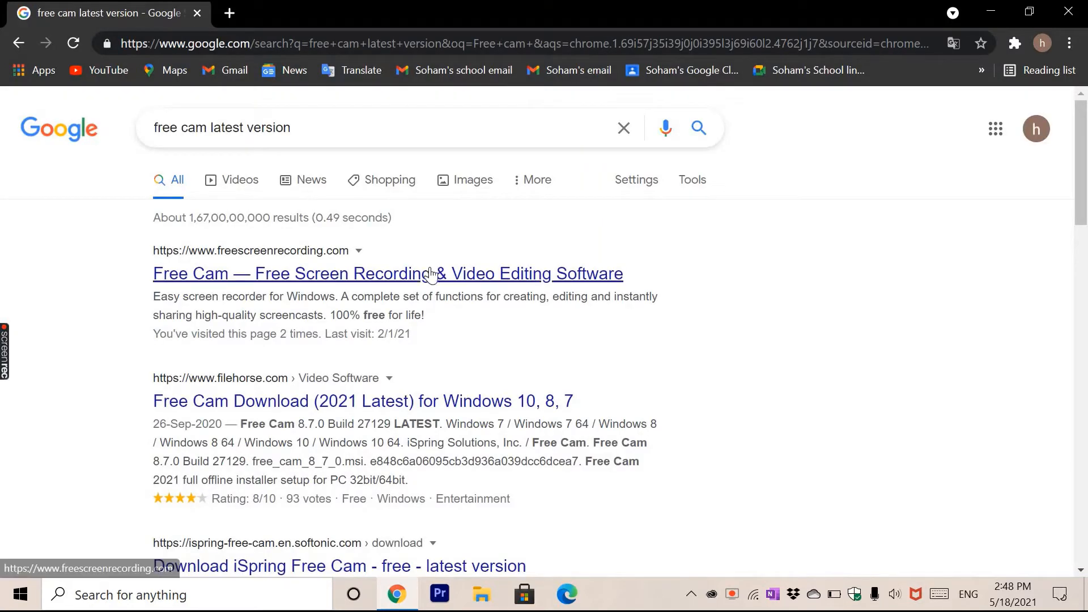
{"action": "left_click", "coordinate": [387, 273]}
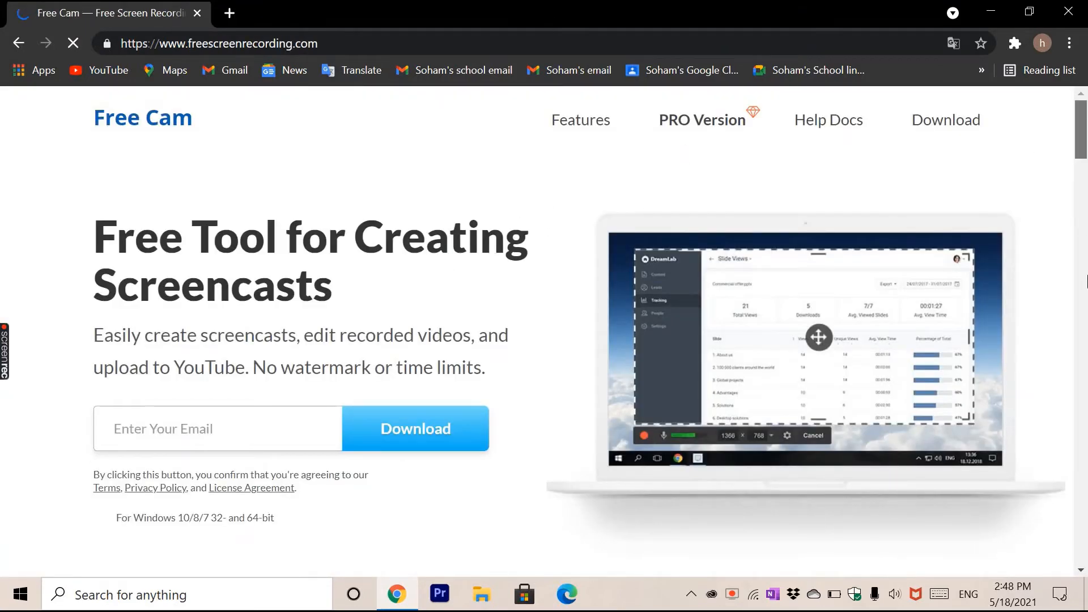
- Reach the Download Free Cam section from the site's header link
{"action": "scroll", "scroll_direction": "down", "scroll_amount": 3}
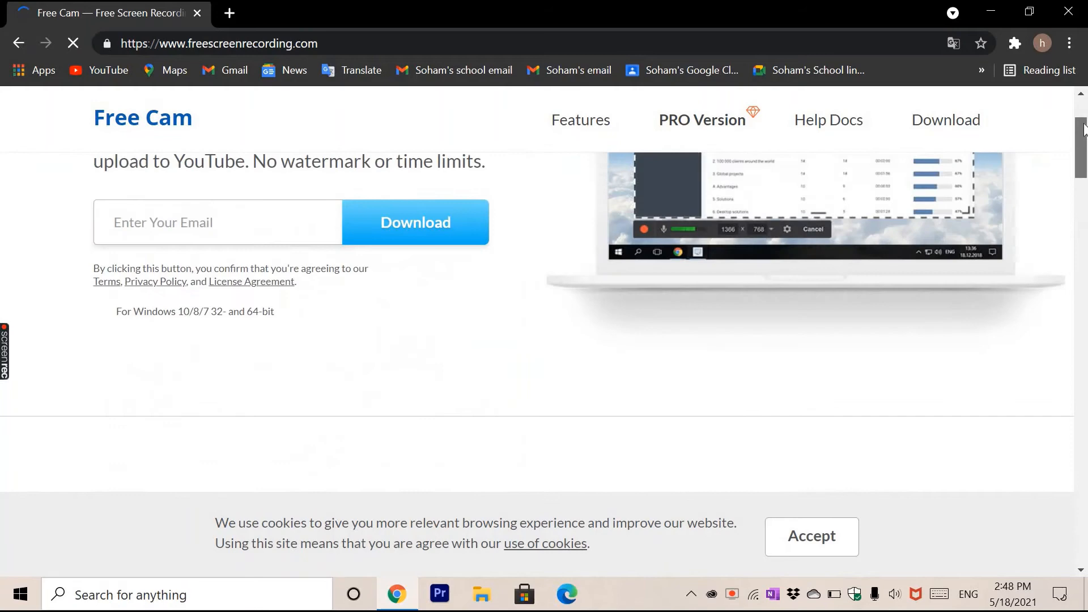
{"action": "scroll", "scroll_direction": "up", "scroll_amount": 3}
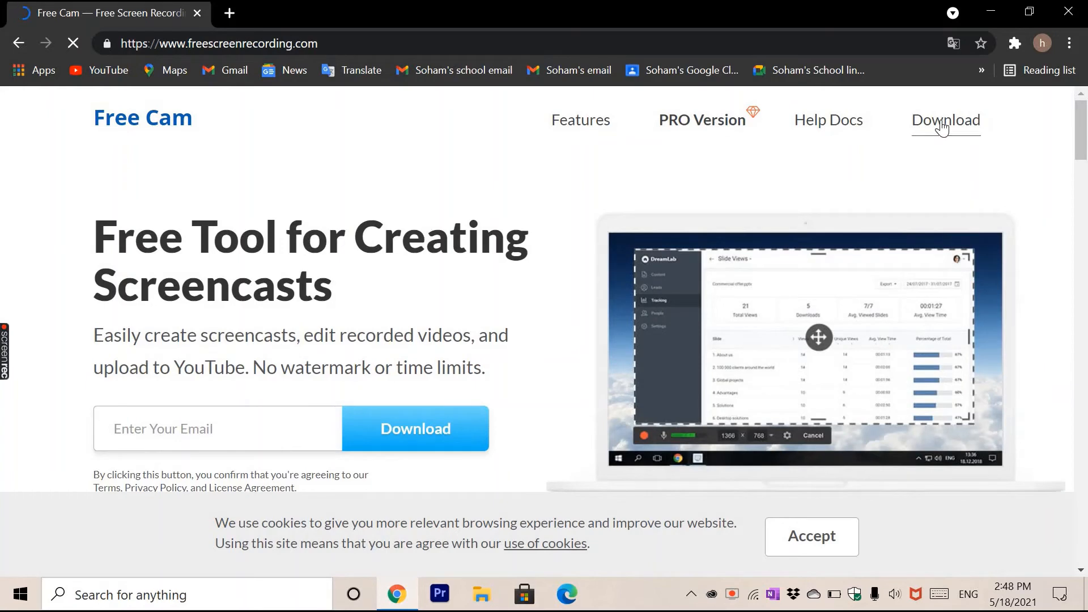
{"action": "left_click", "coordinate": [946, 119]}
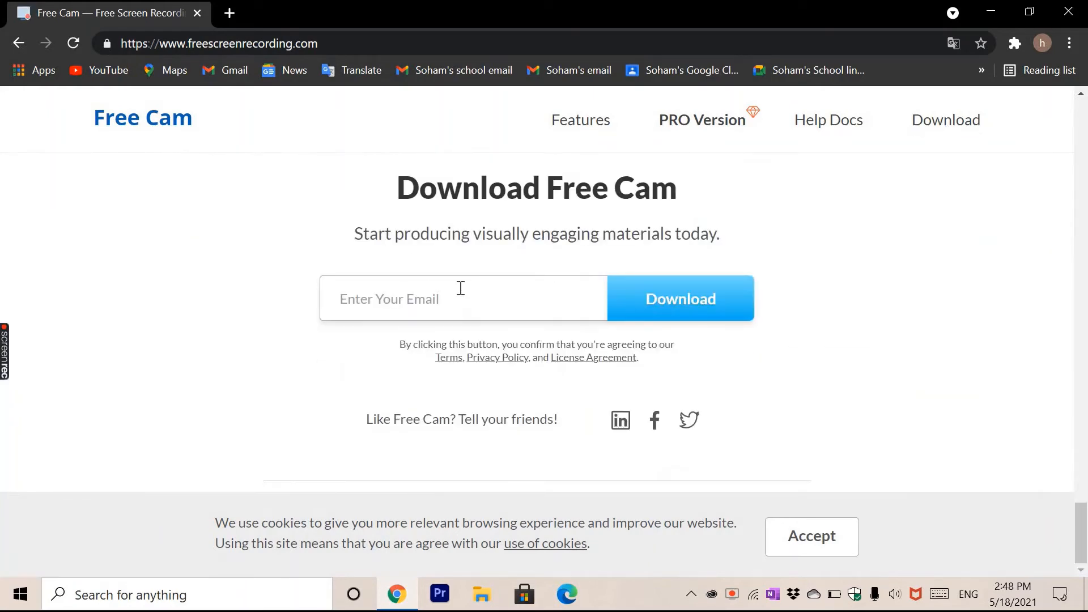
{"action": "mouse_move", "coordinate": [491, 305]}
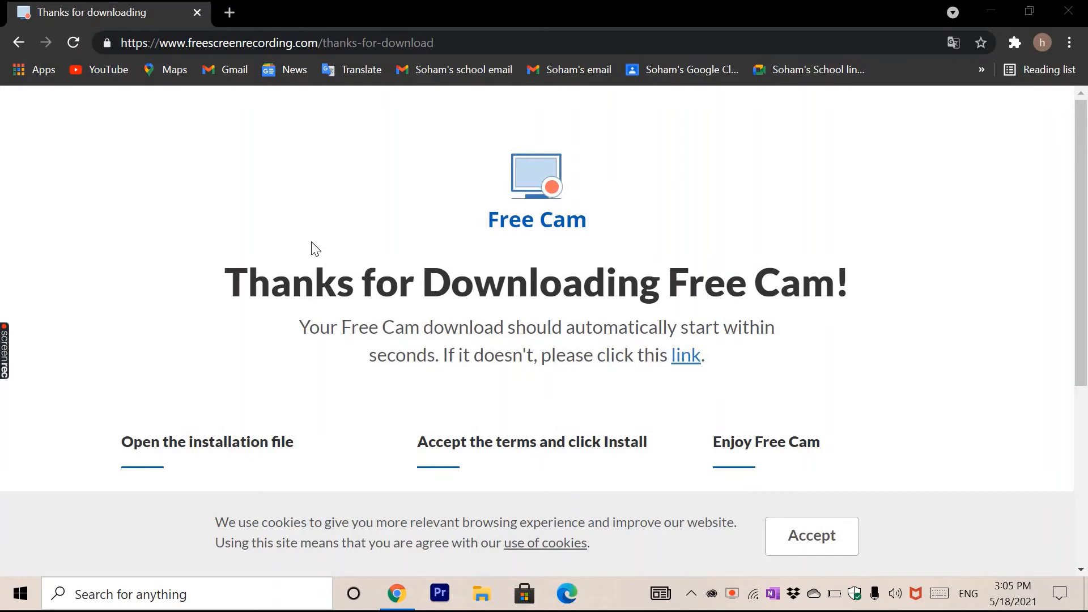
{"action": "mouse_move", "coordinate": [477, 453]}
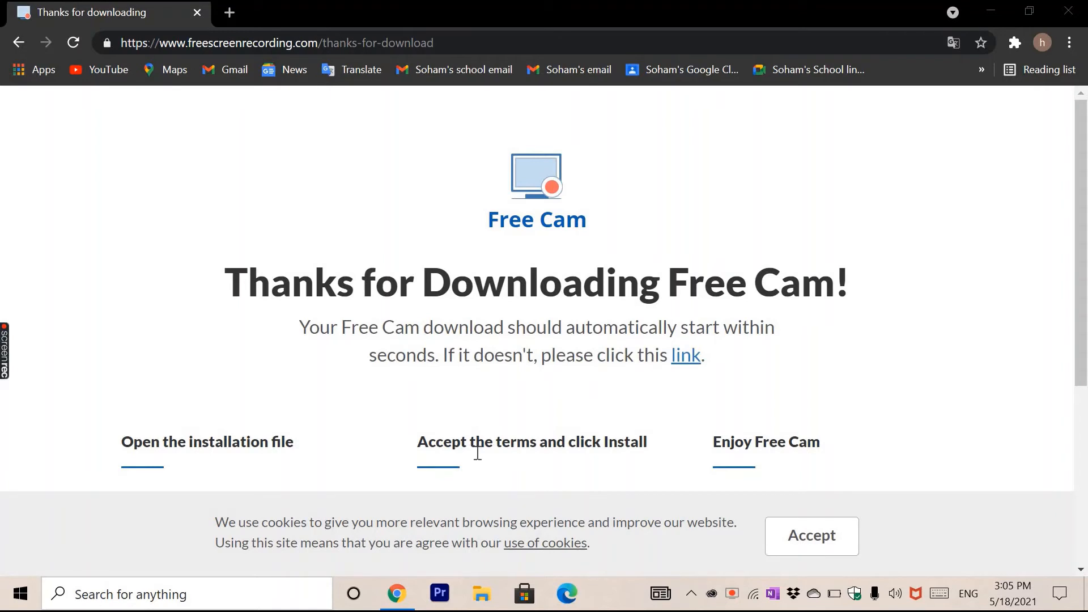
{"action": "mouse_move", "coordinate": [750, 94]}
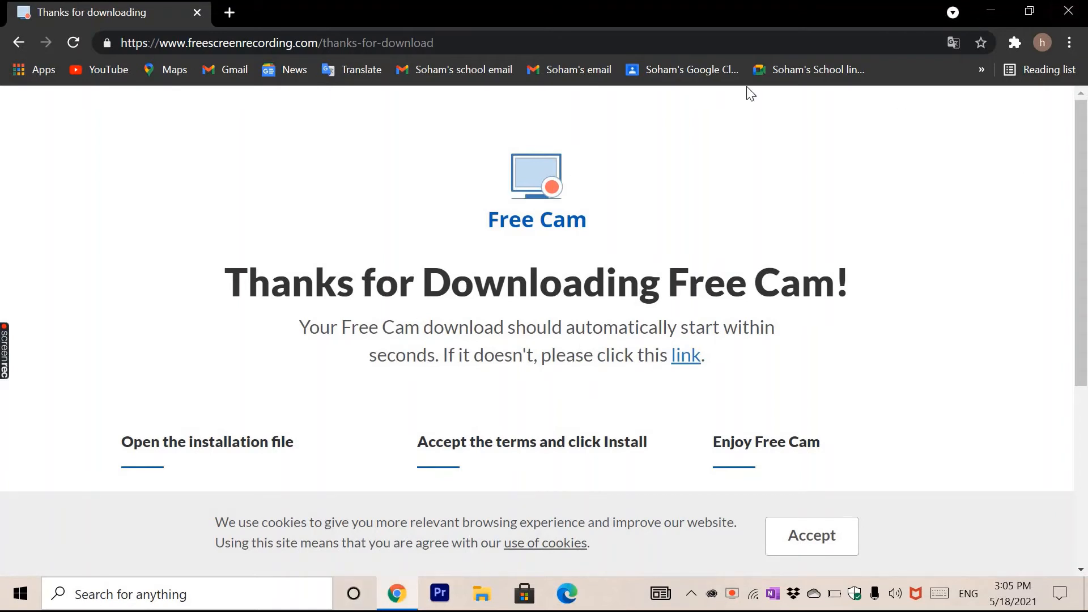
{"action": "mouse_move", "coordinate": [724, 144]}
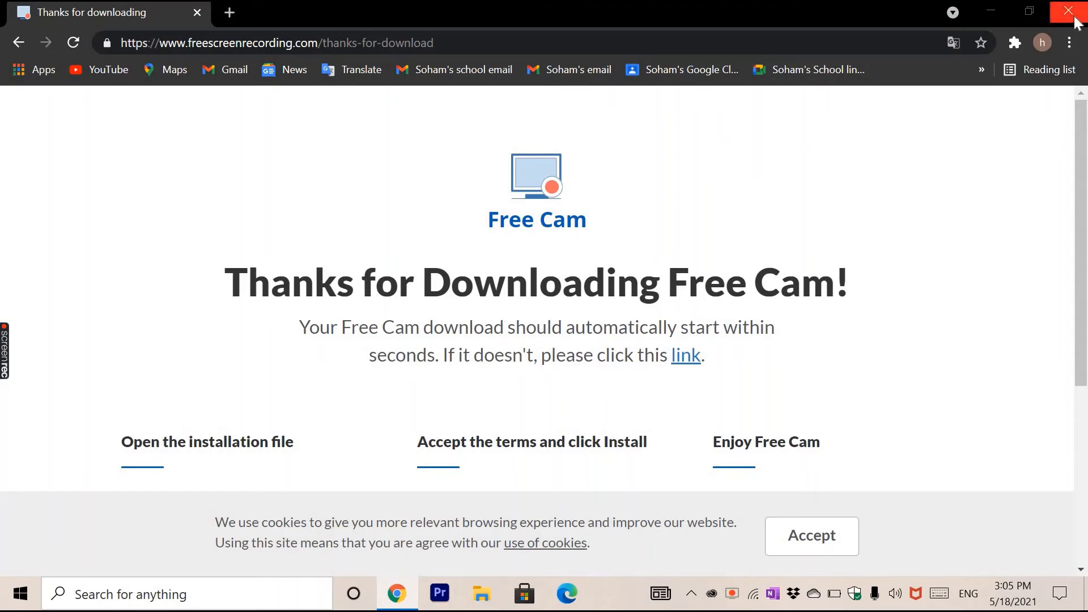
- Close Chrome, leaving the desktop with the Free Cam 8 icon visible
{"action": "left_click", "coordinate": [1075, 11]}
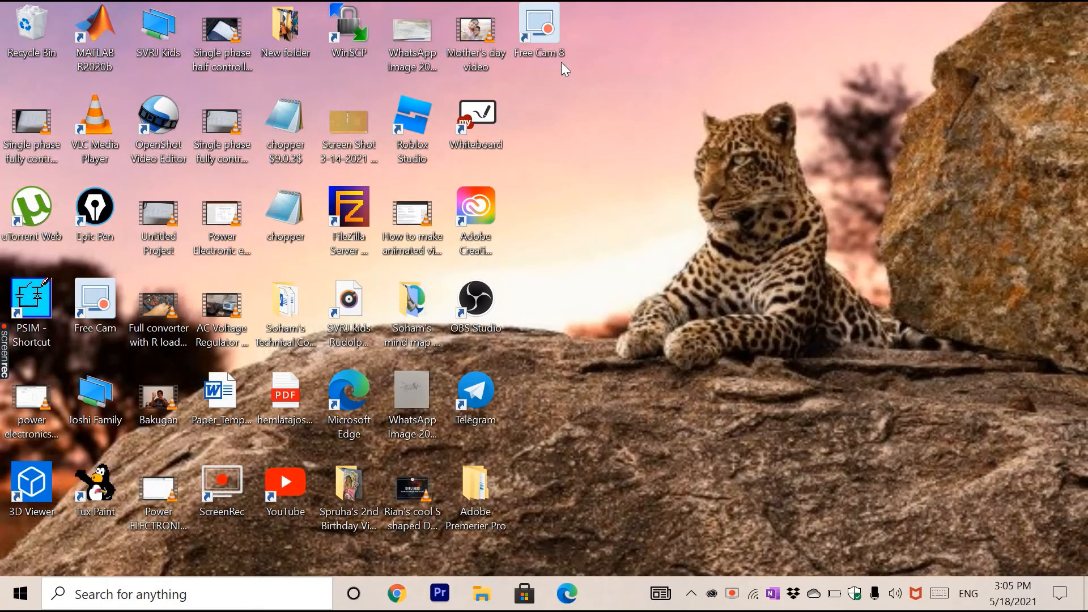
{"action": "mouse_move", "coordinate": [623, 360]}
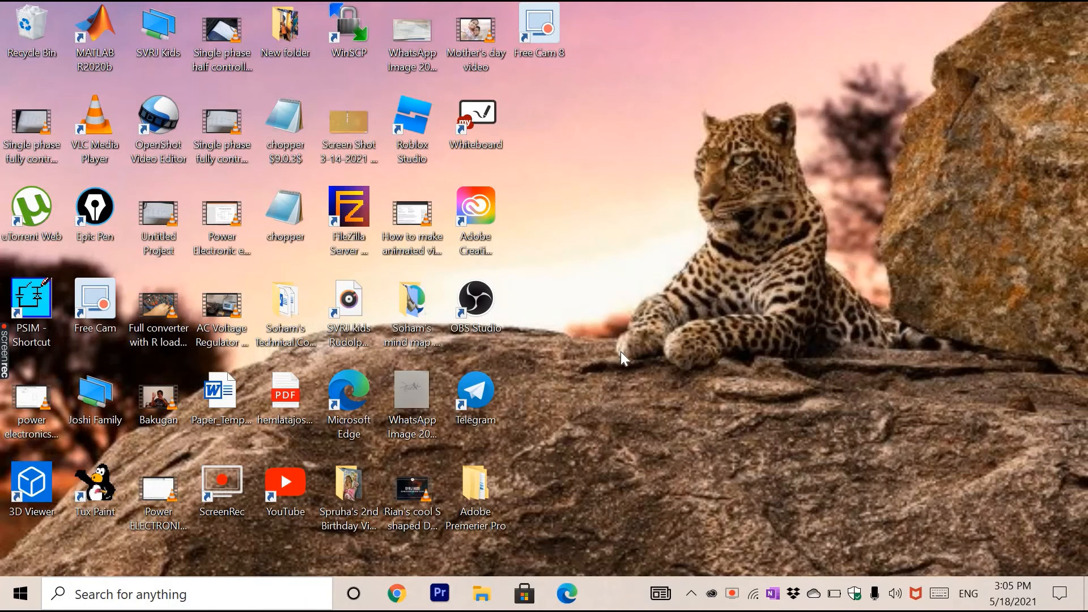
{"action": "mouse_move", "coordinate": [667, 348]}
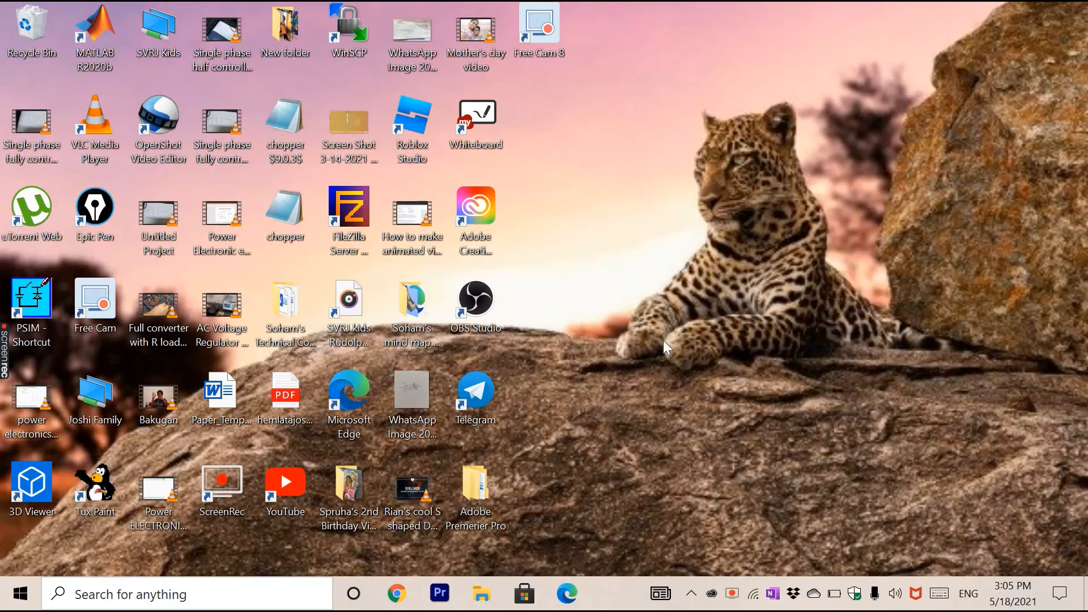
{"action": "mouse_move", "coordinate": [701, 413]}
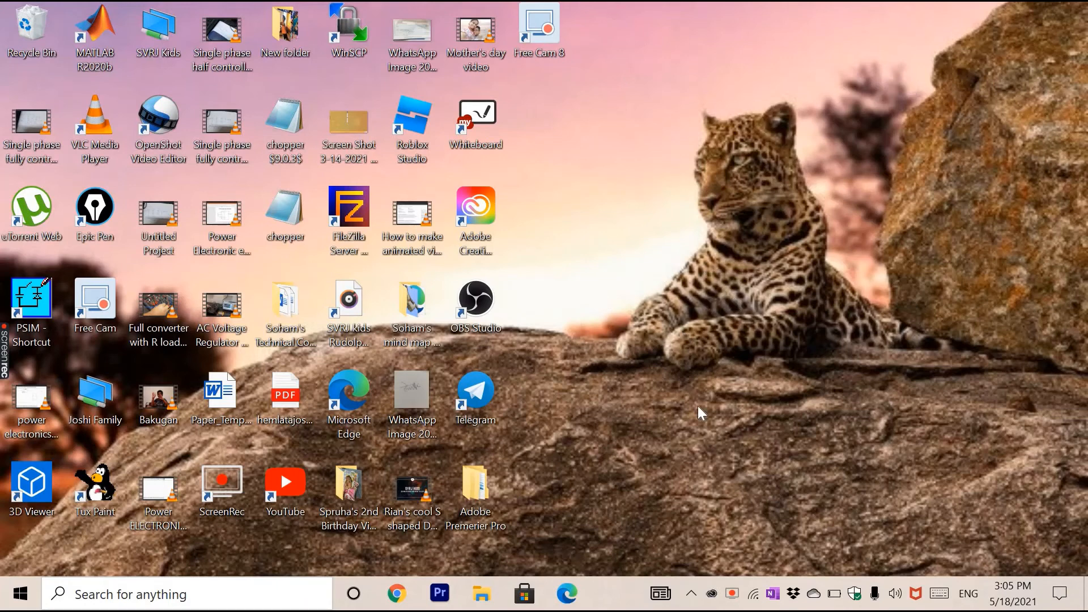